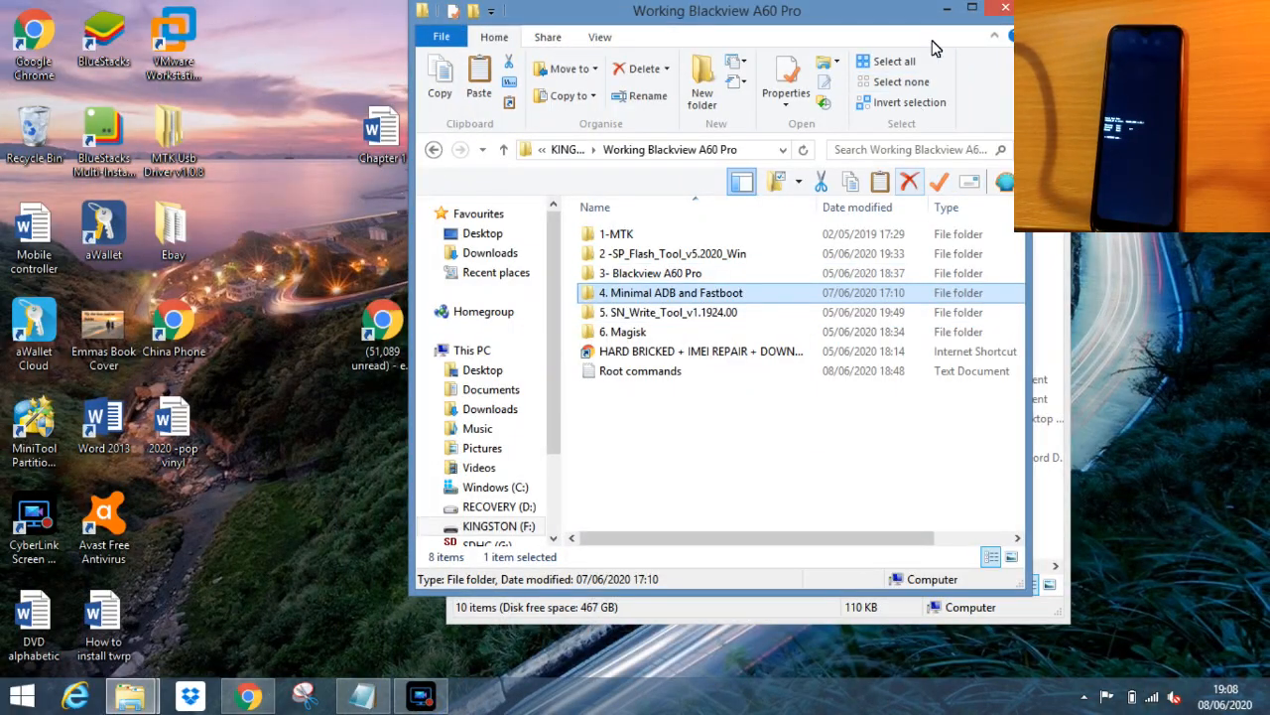
Run the MTK Usb All driver installer from the 1-MTK folder through to Finish
left_click(974, 8)
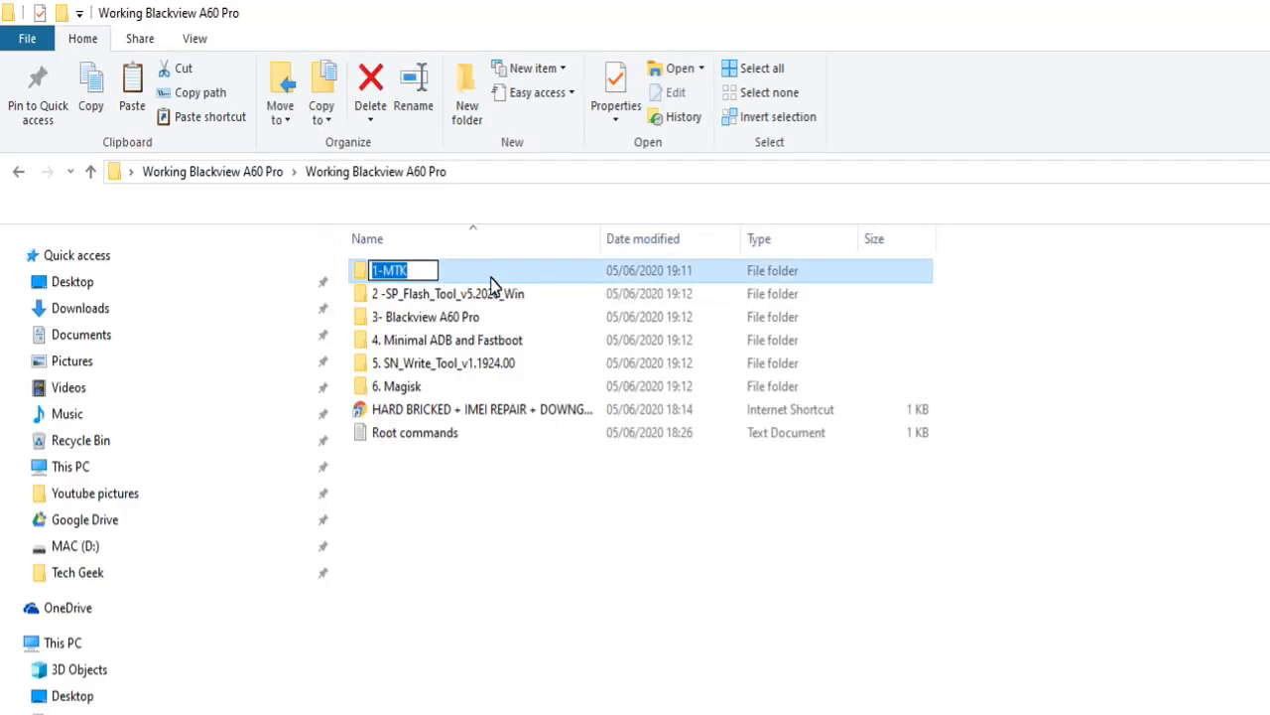
double_click(388, 270)
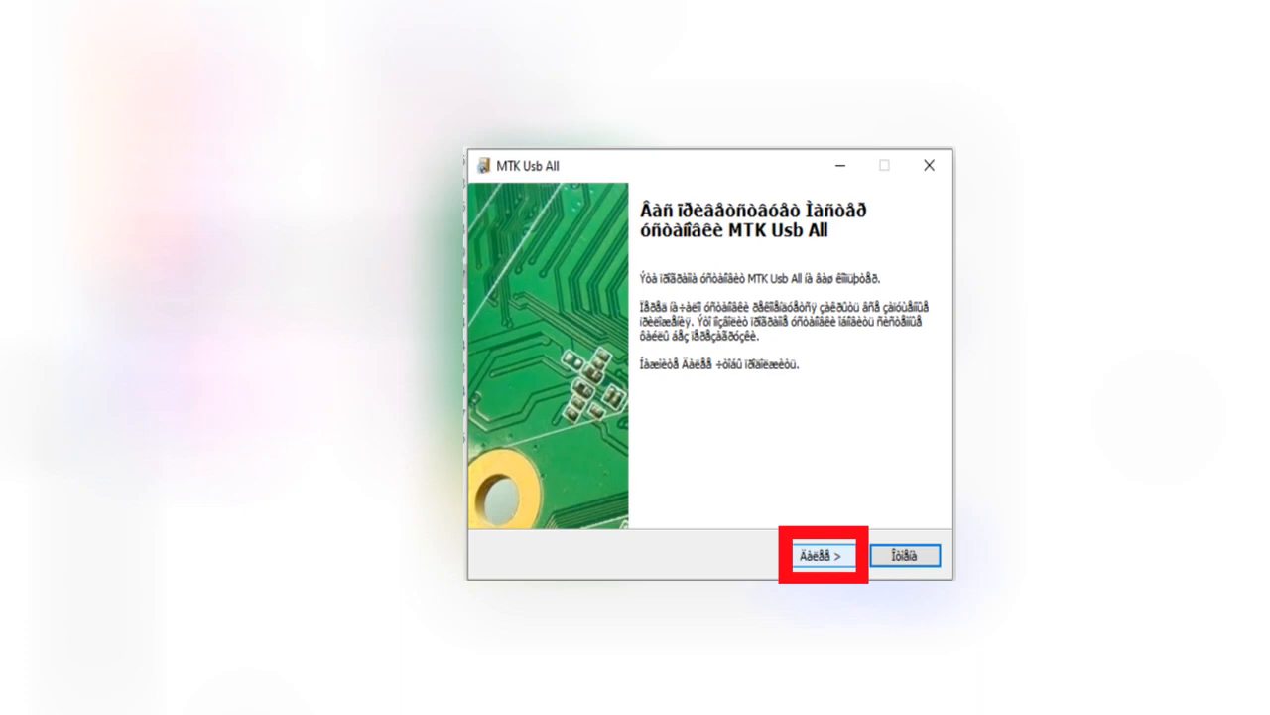
left_click(822, 555)
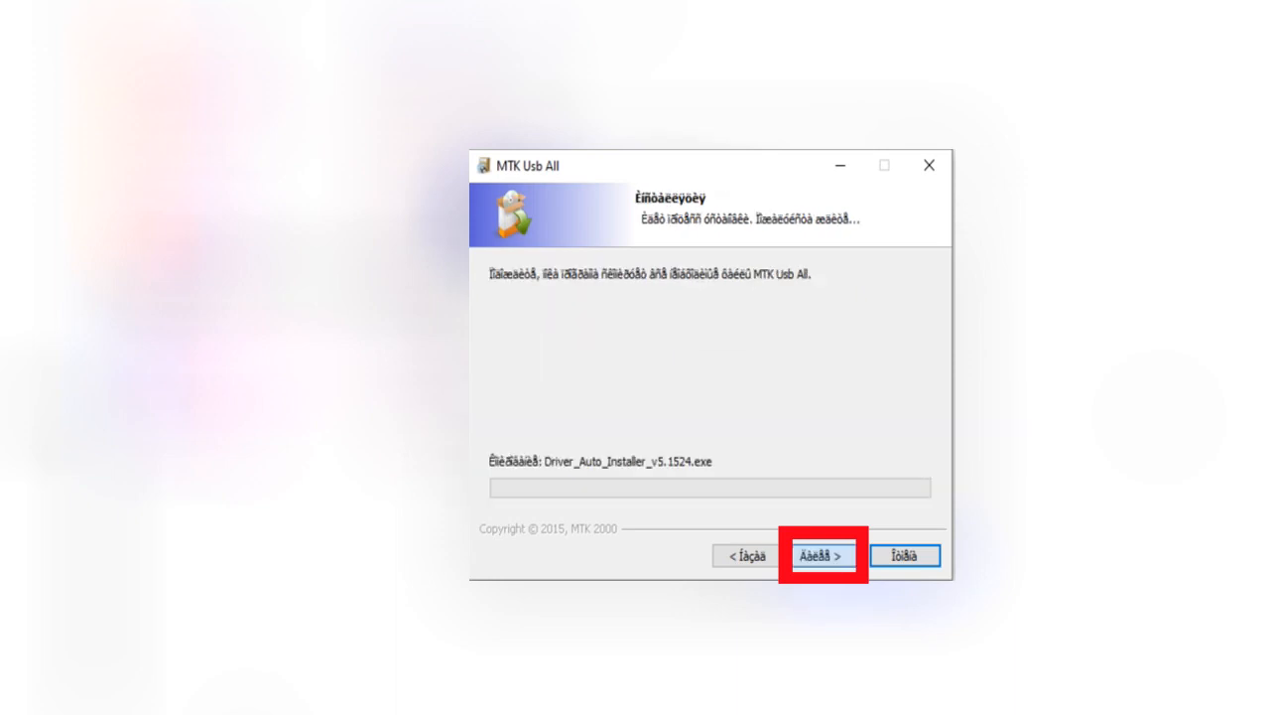
left_click(823, 554)
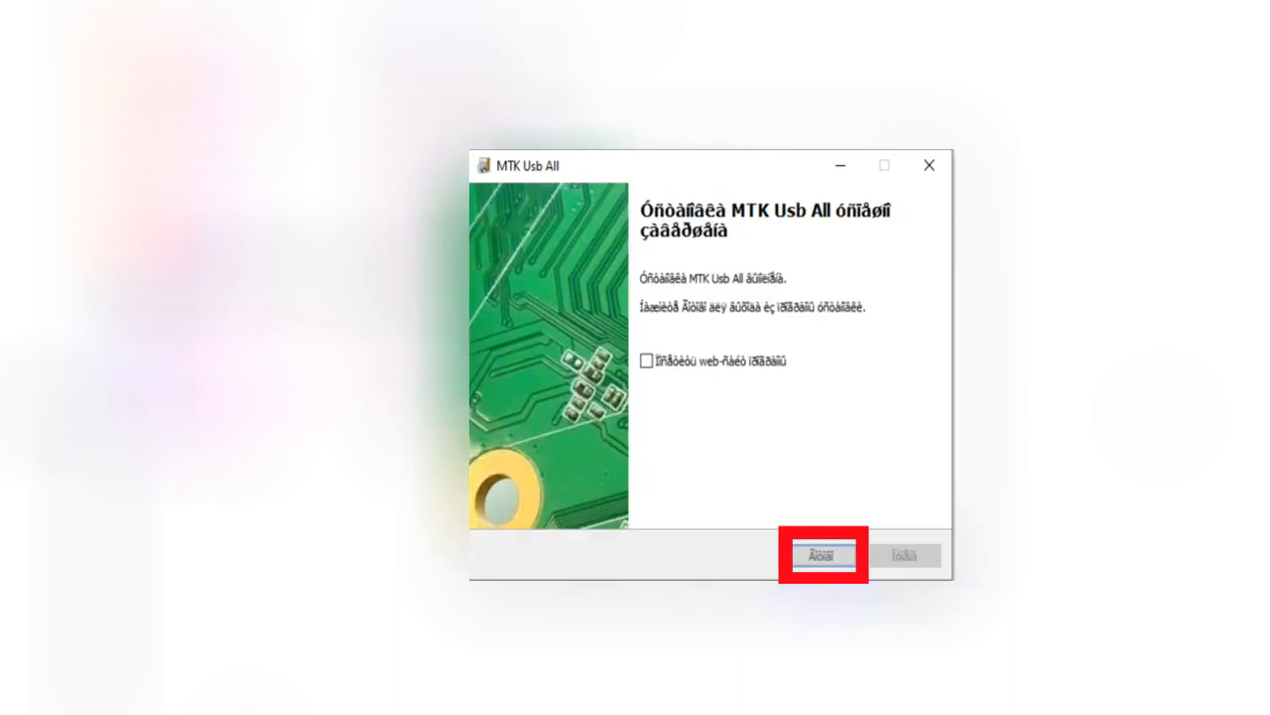
left_click(822, 554)
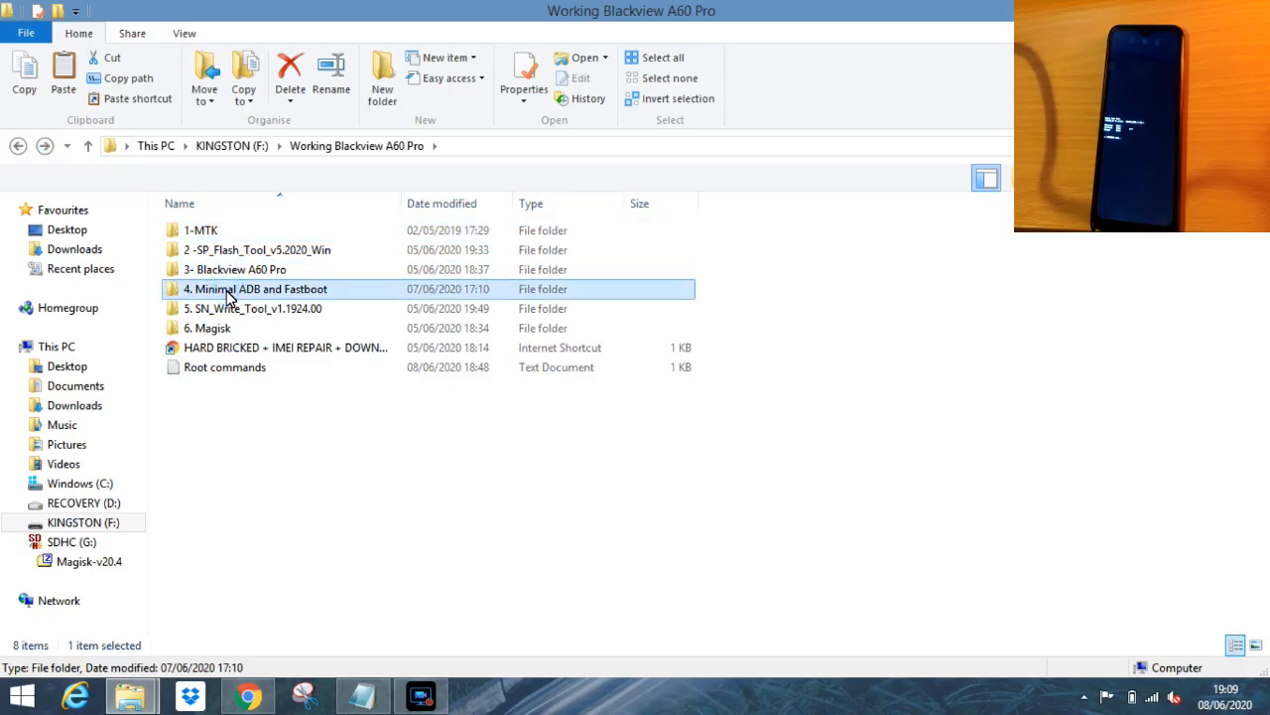
mouse_move(243, 297)
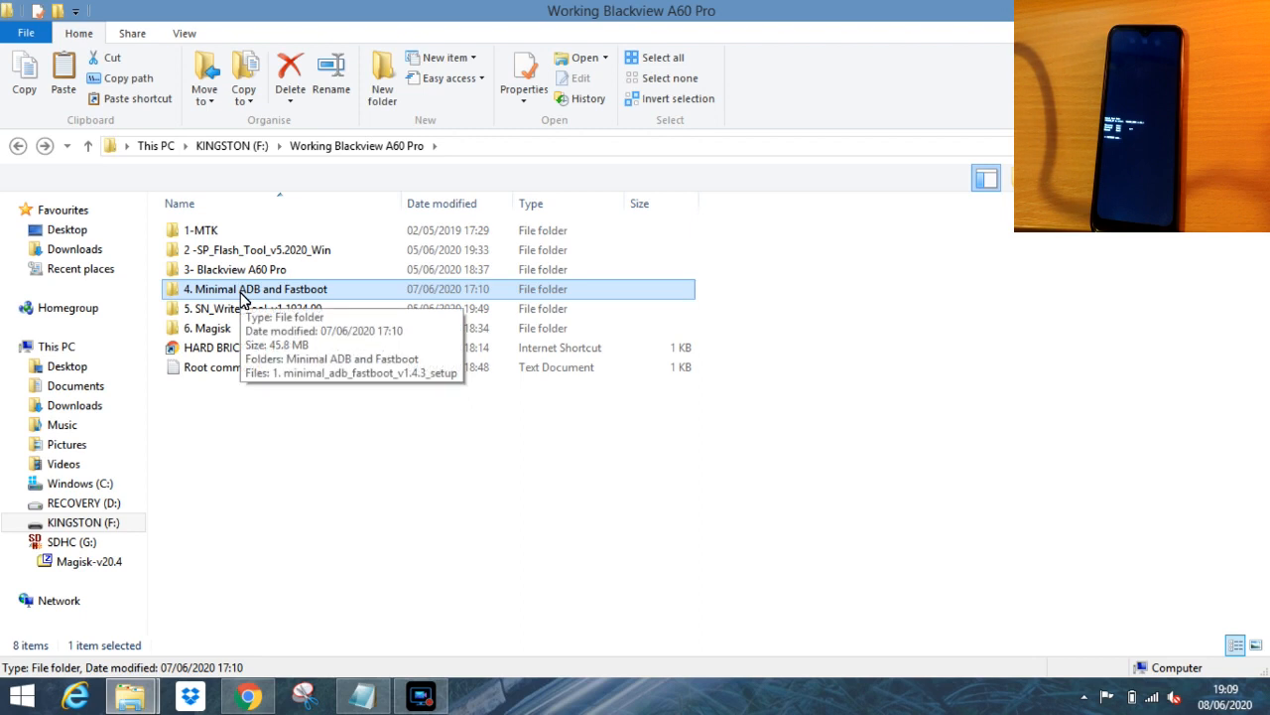
Open 4. Minimal ADB and Fastboot, then its inner subfolder, and select adb and vbmeta
double_click(256, 289)
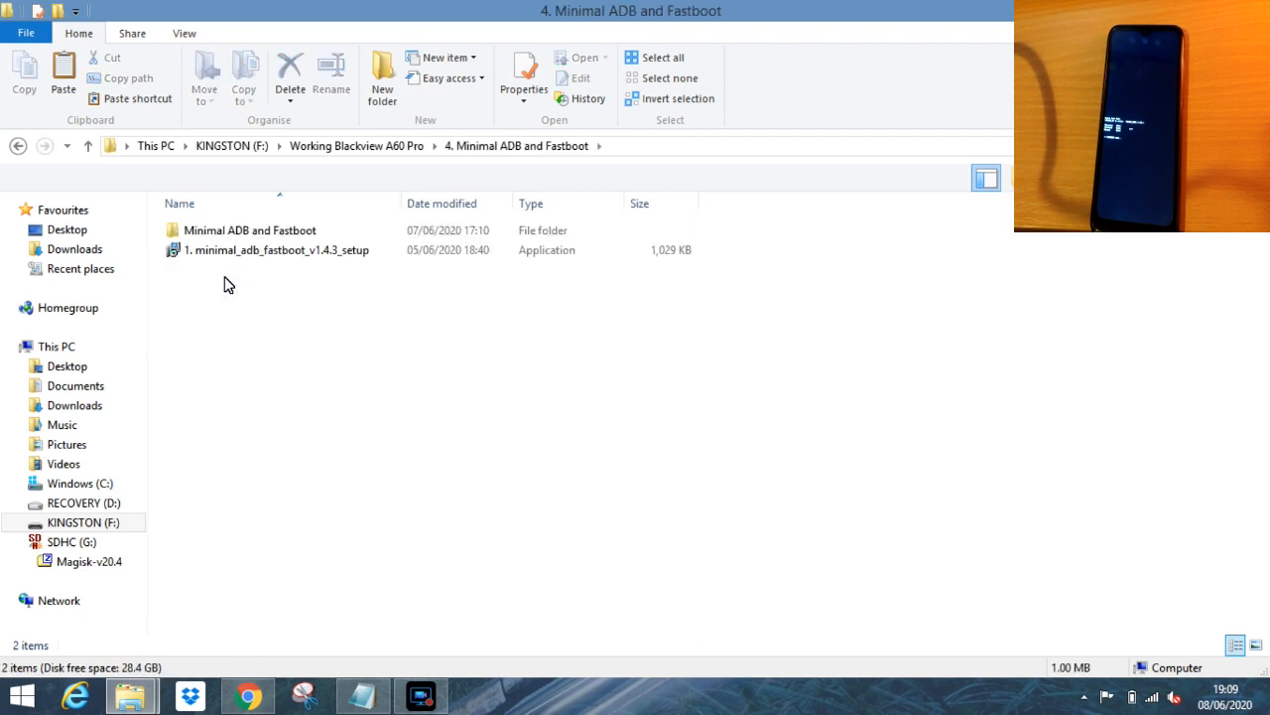
left_click(250, 230)
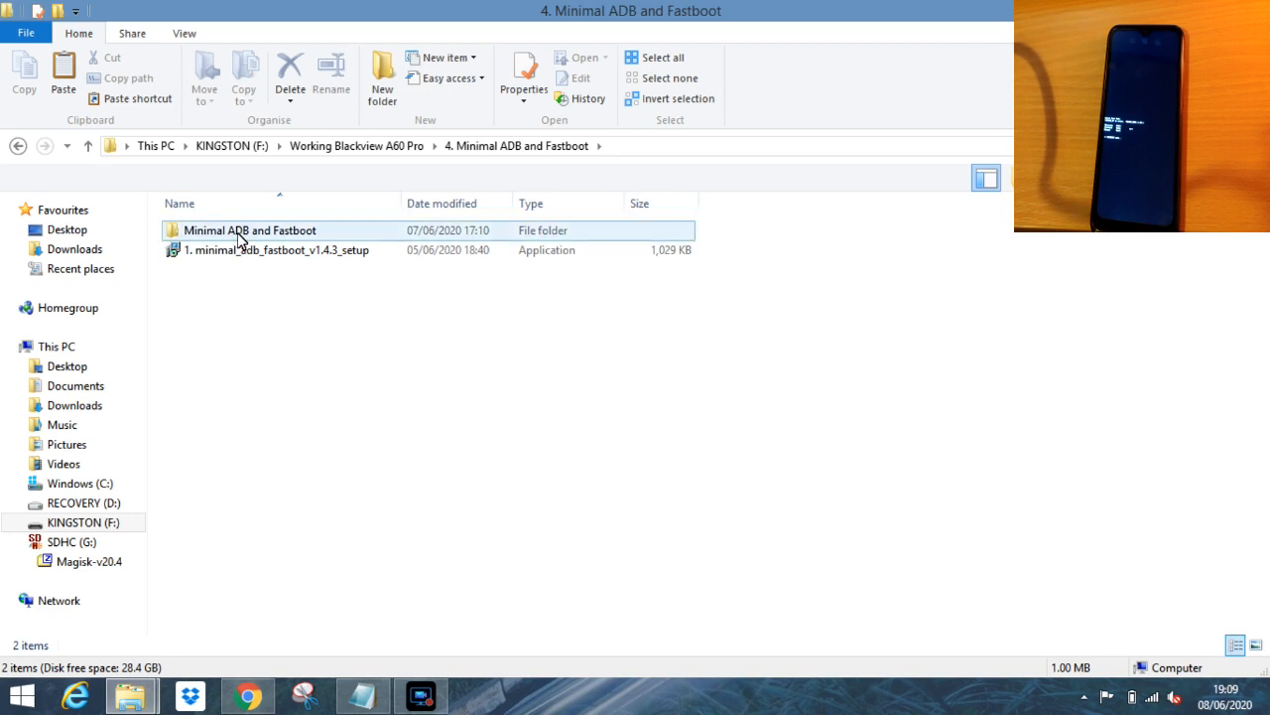
double_click(249, 229)
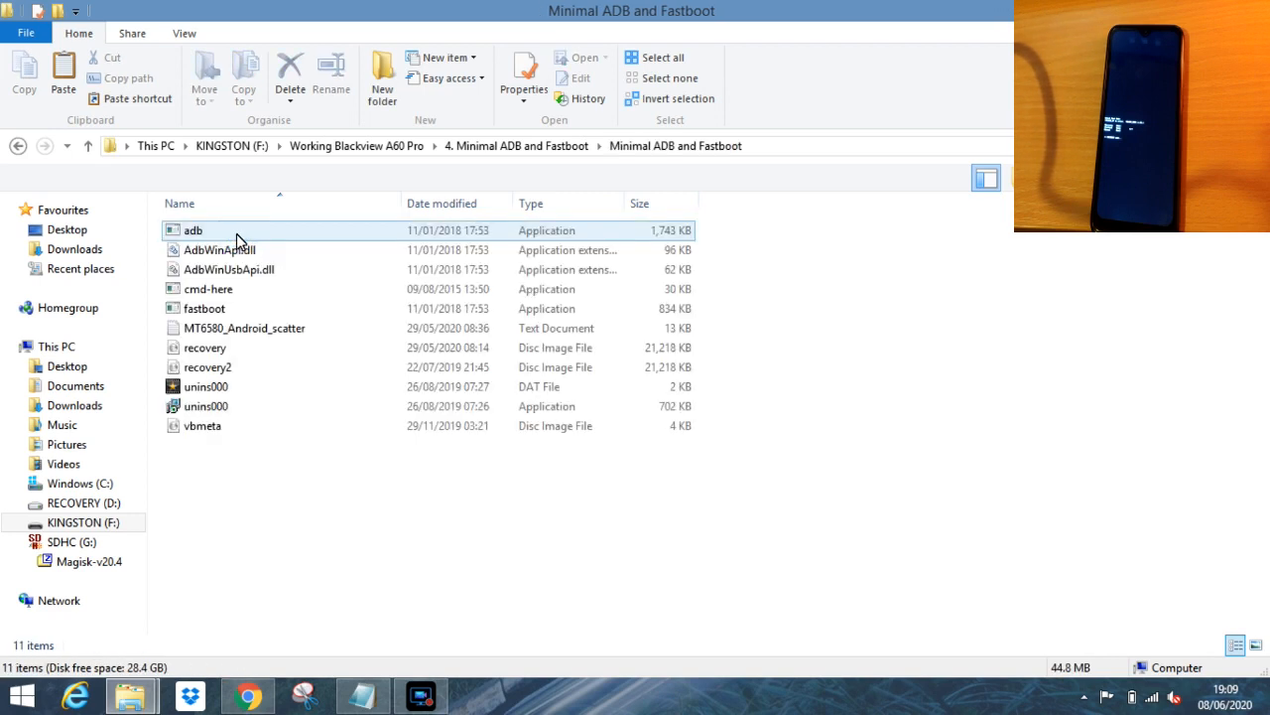
left_click(203, 425)
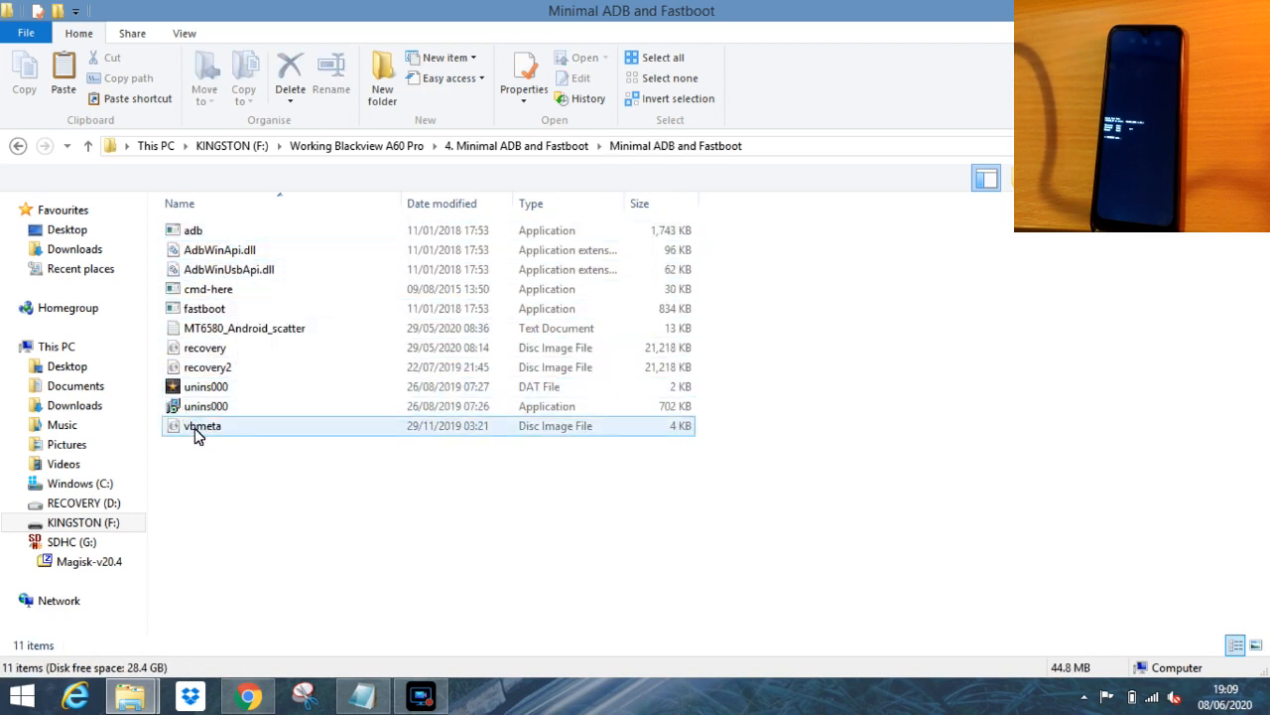
left_click(220, 249)
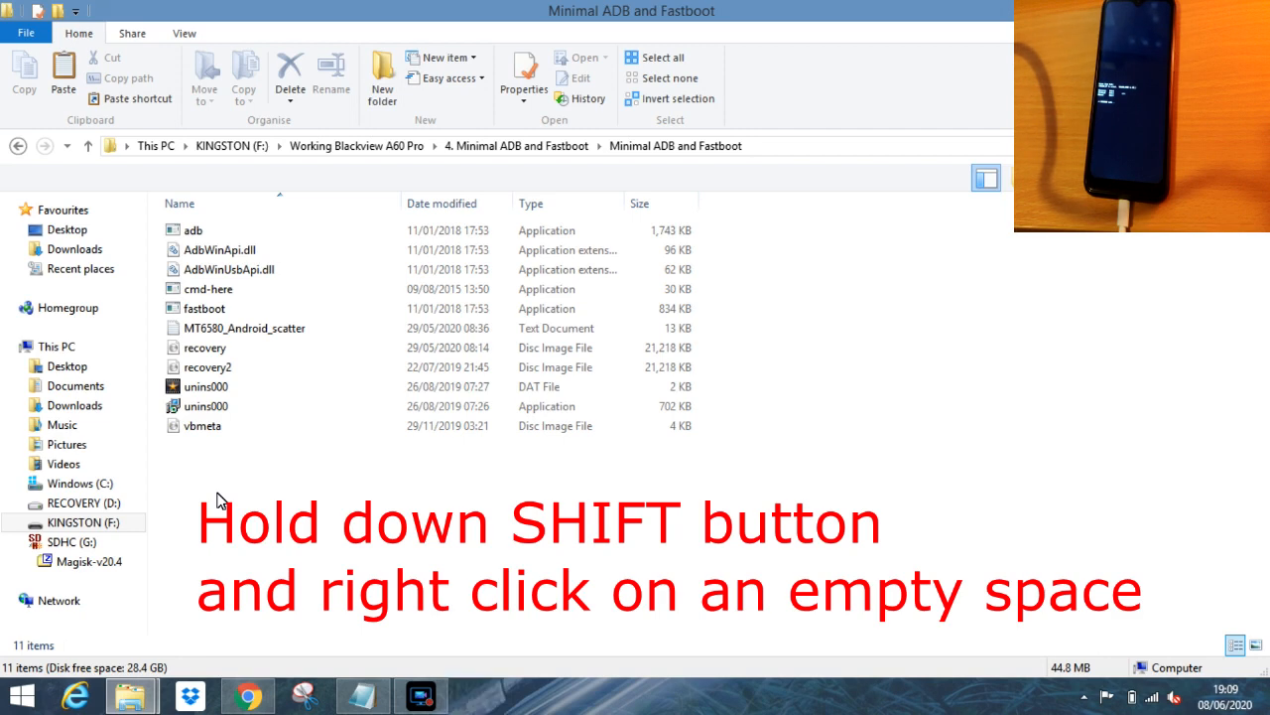
Open a command window in Minimal ADB and Fastboot, minimise it, and select Root commands
right_click(218, 501)
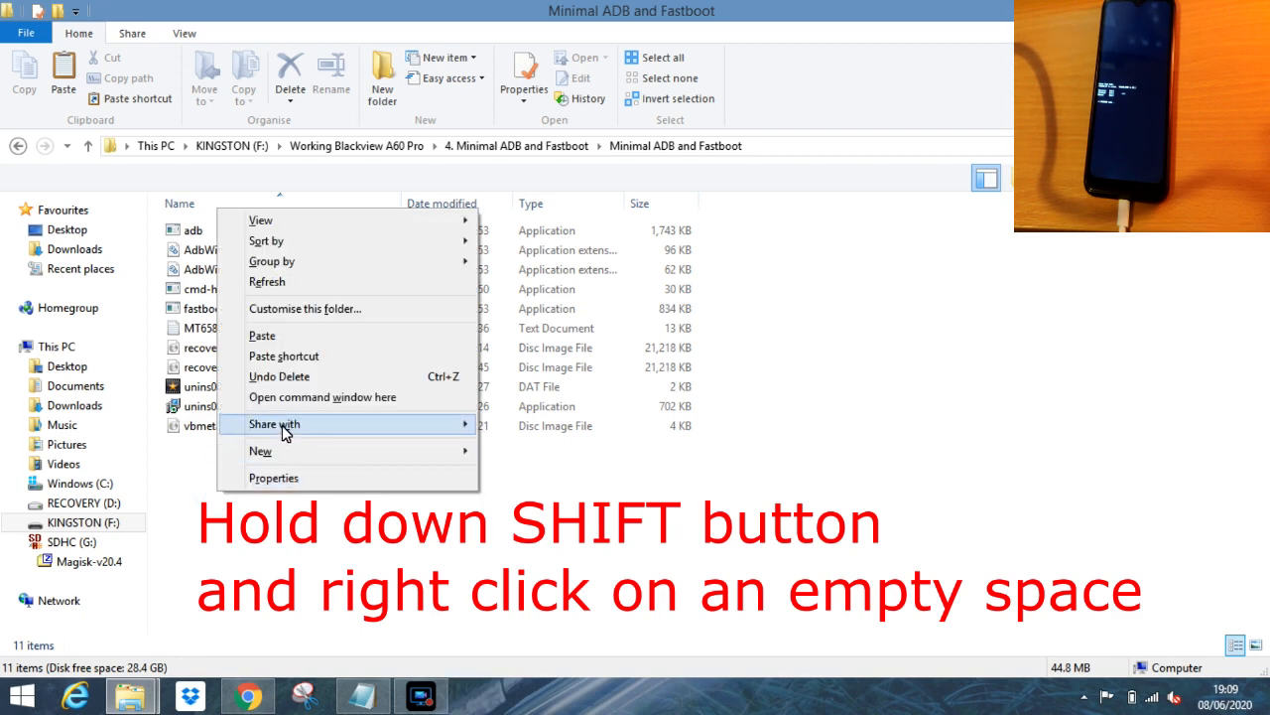
left_click(322, 397)
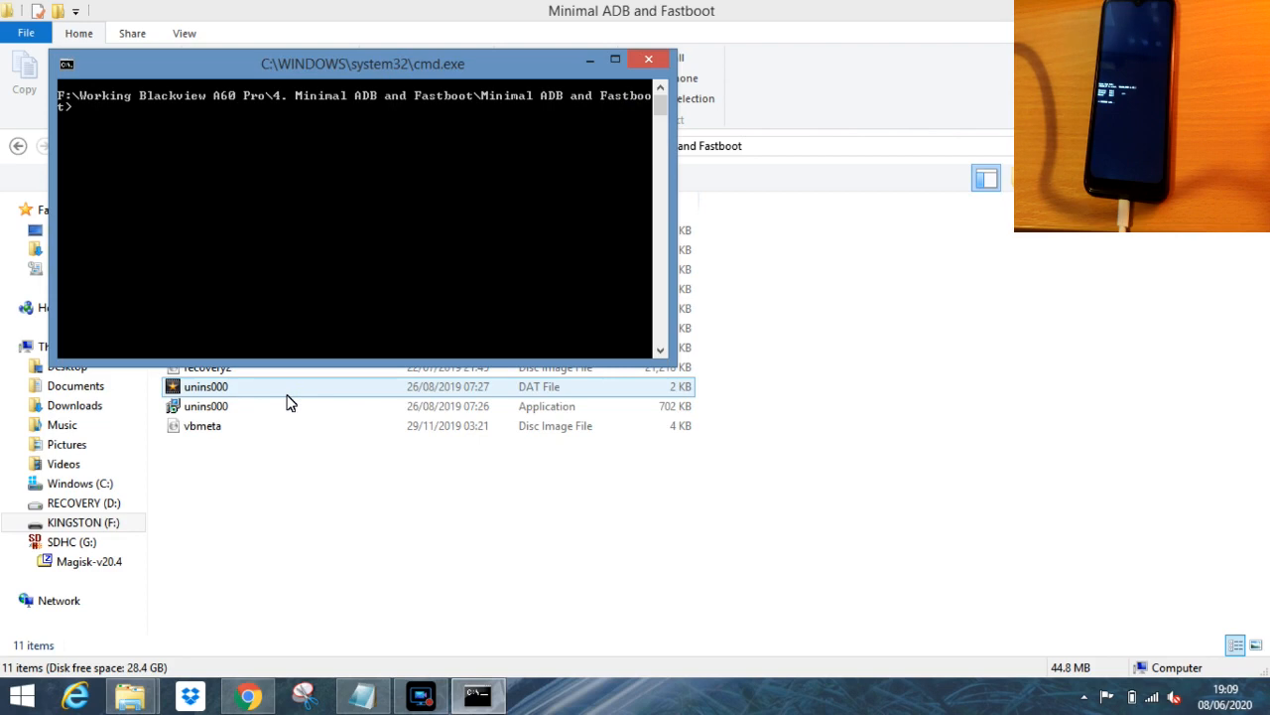
left_click(647, 58)
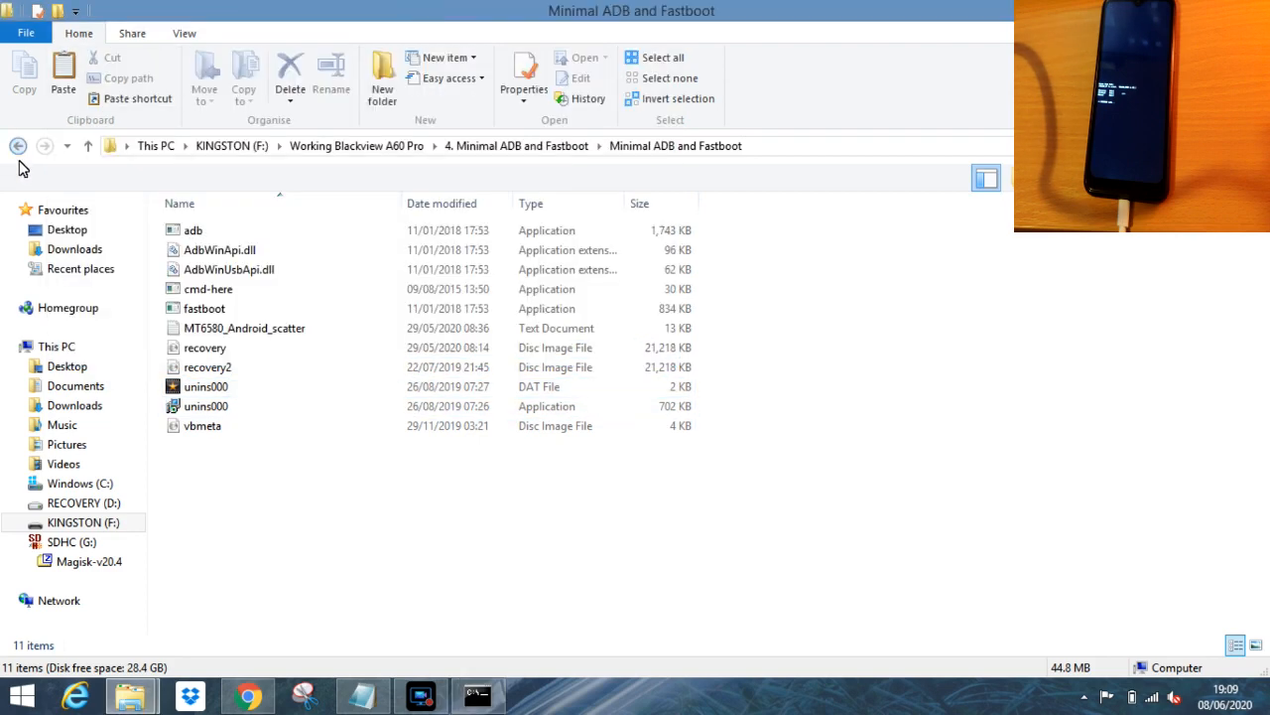
left_click(18, 146)
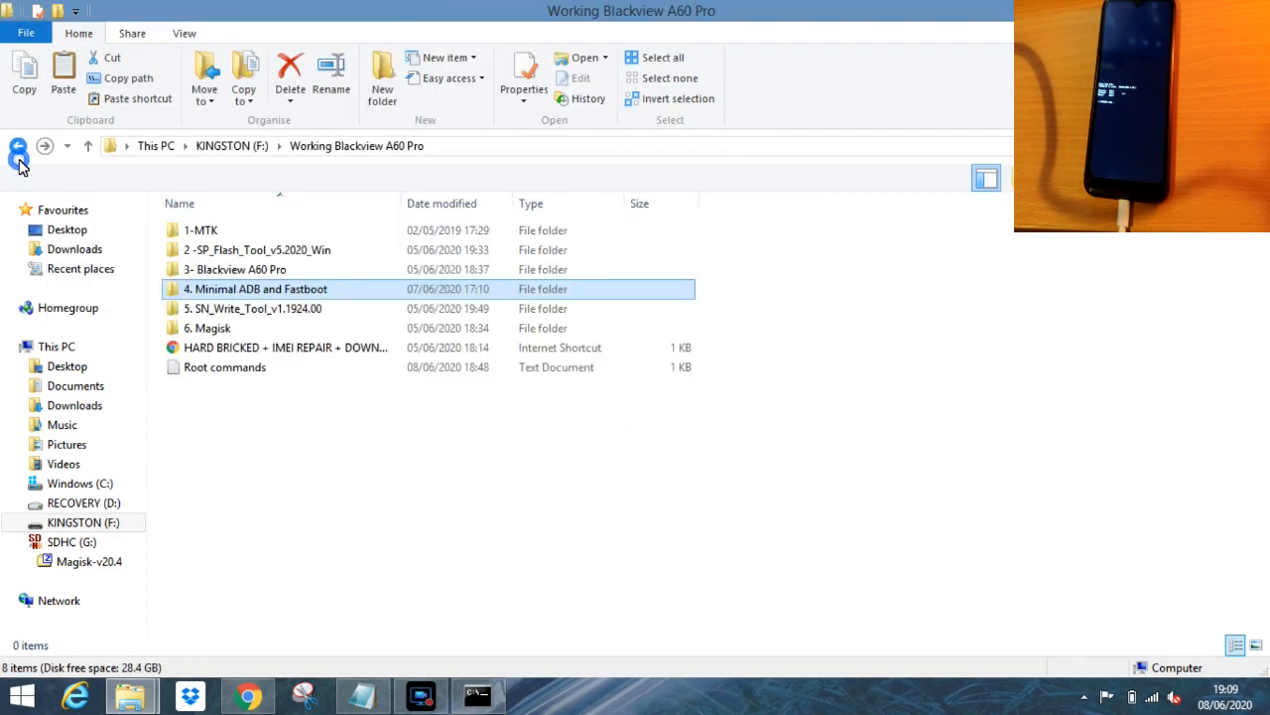
left_click(225, 367)
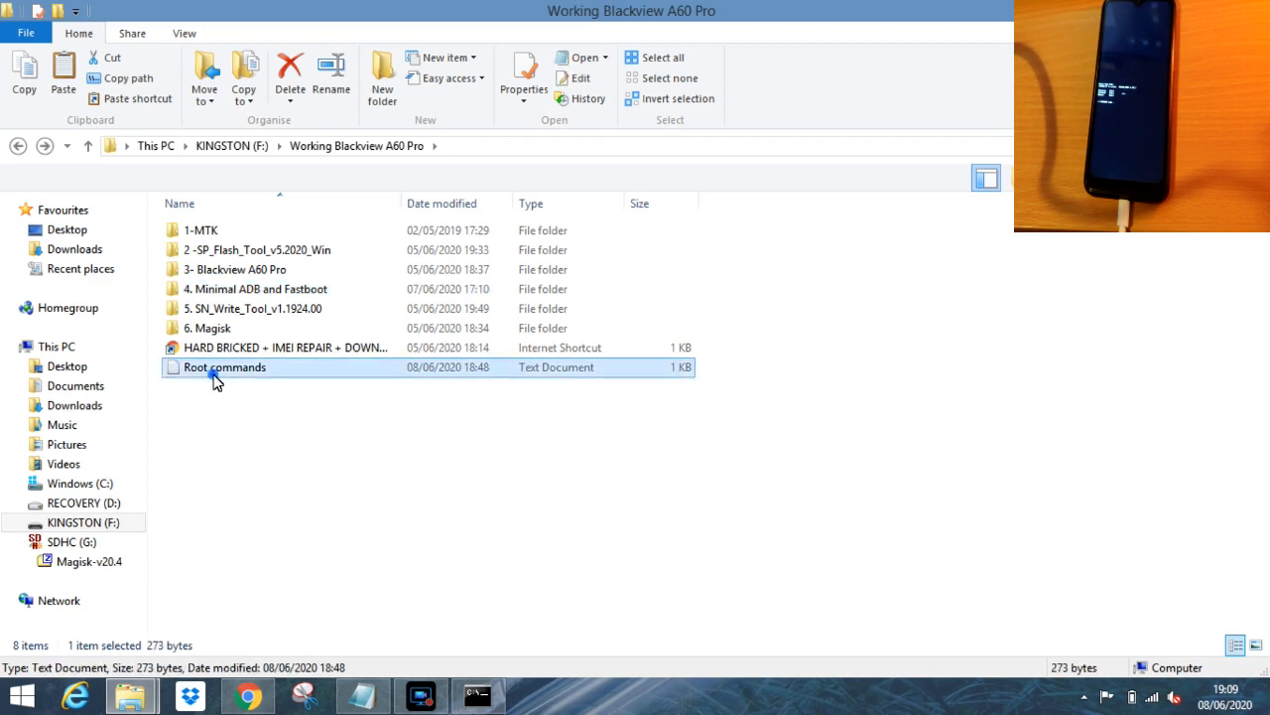
Open the Root commands note and run 'fastboot devices' in the command window
double_click(225, 366)
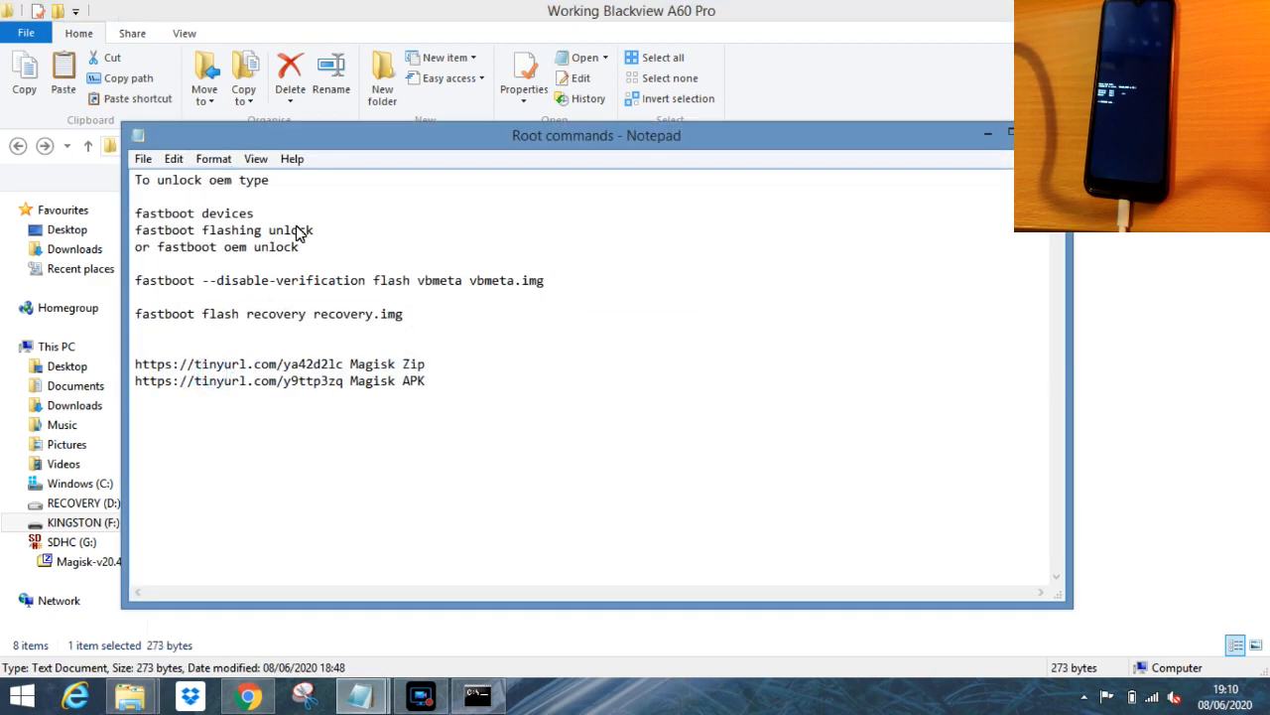
left_click(477, 695)
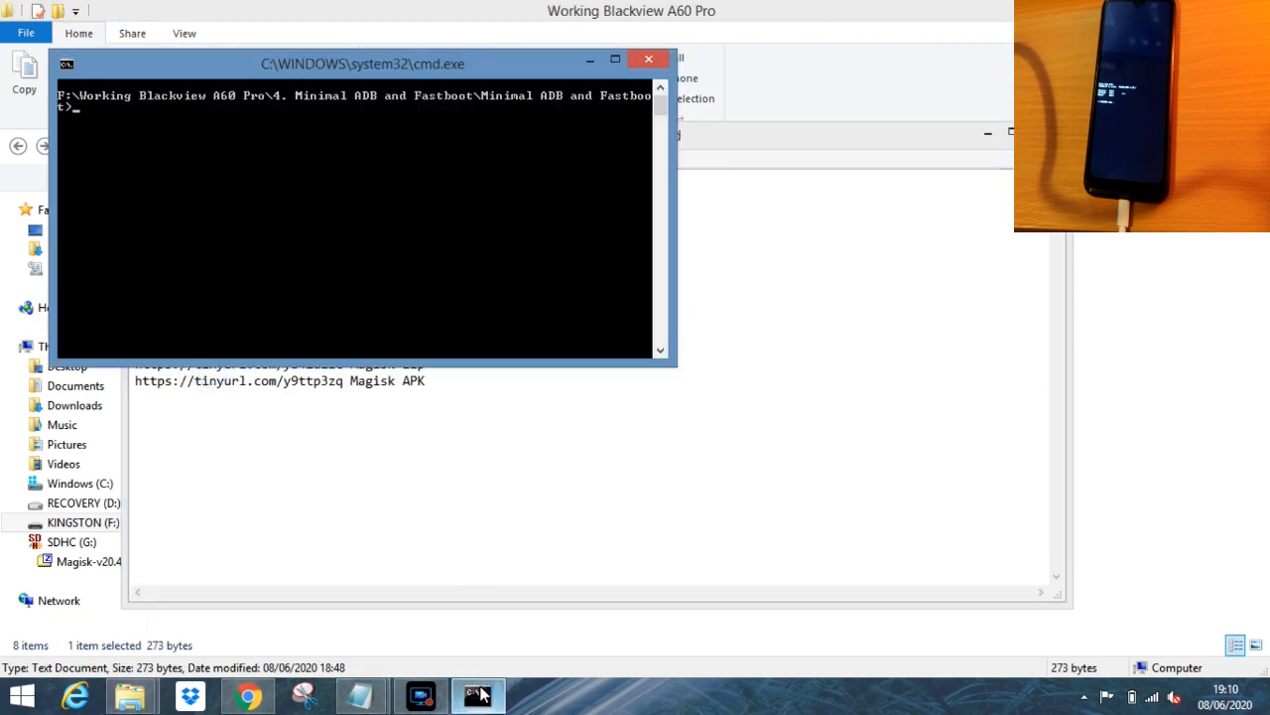
type("fastboot devices")
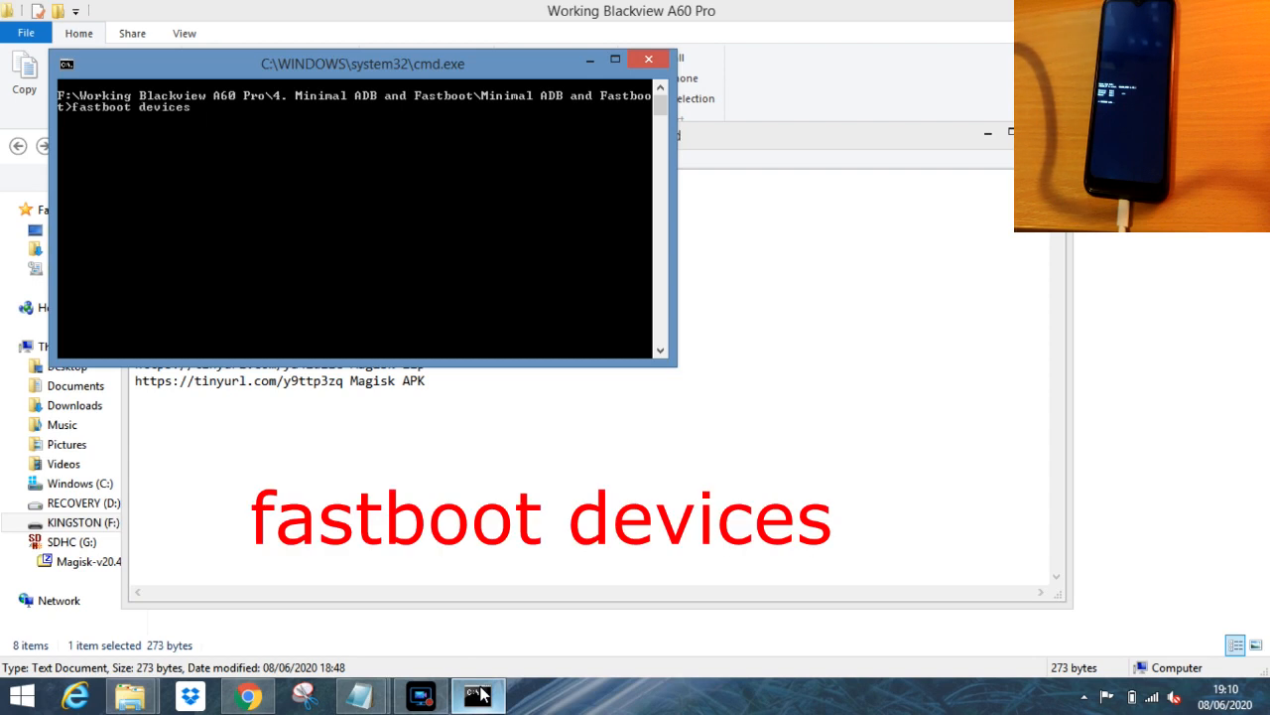
key("Return")
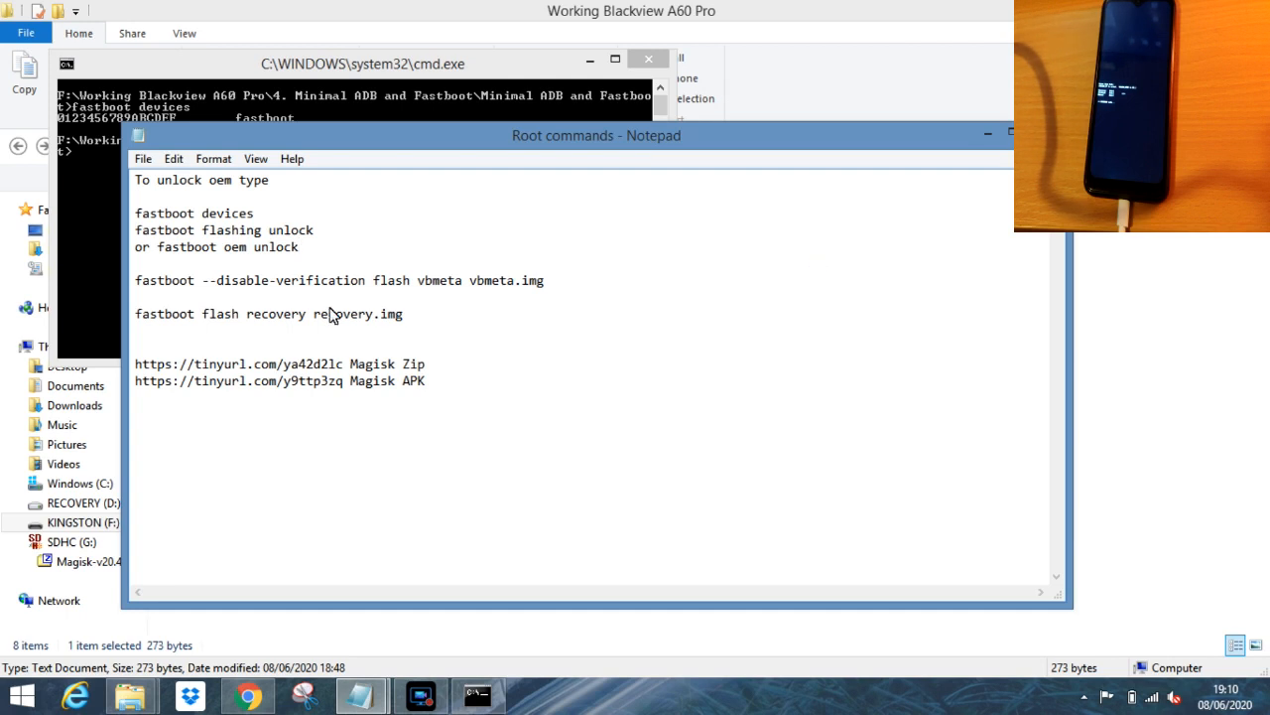
mouse_move(375, 256)
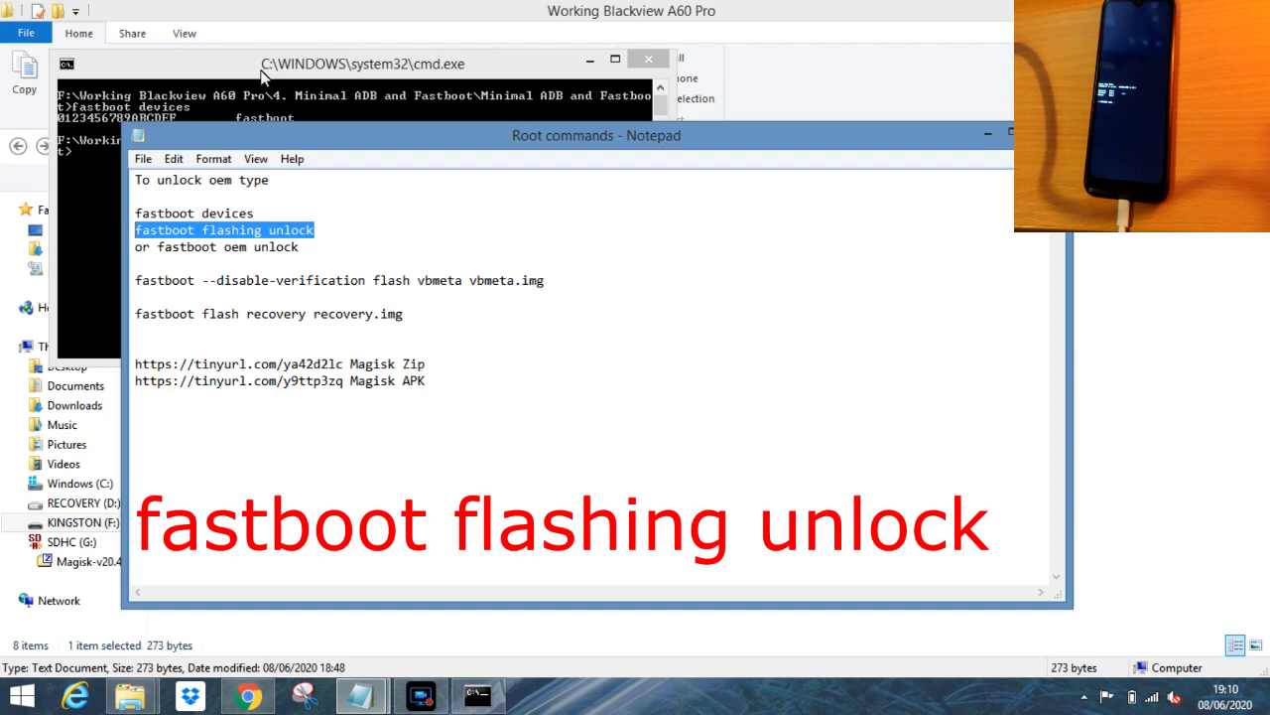
Paste the 'fastboot flashing unlock' command into the command window without running it
left_click(362, 63)
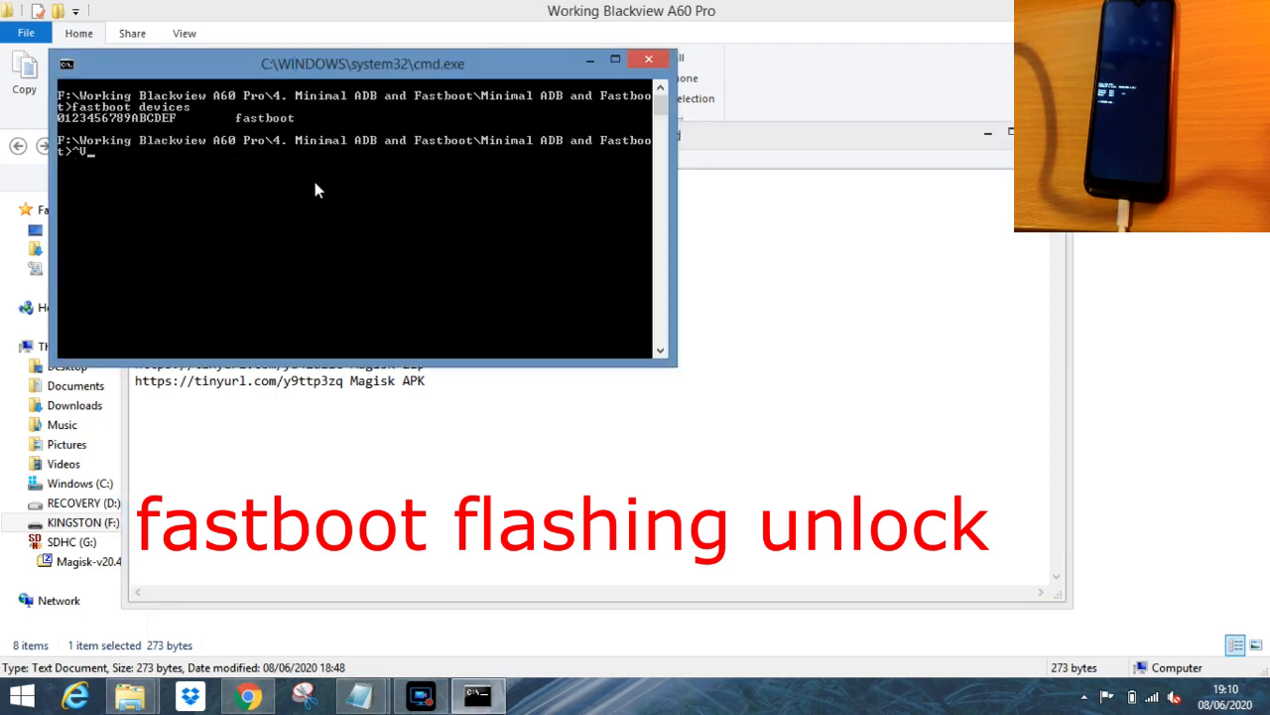
right_click(316, 186)
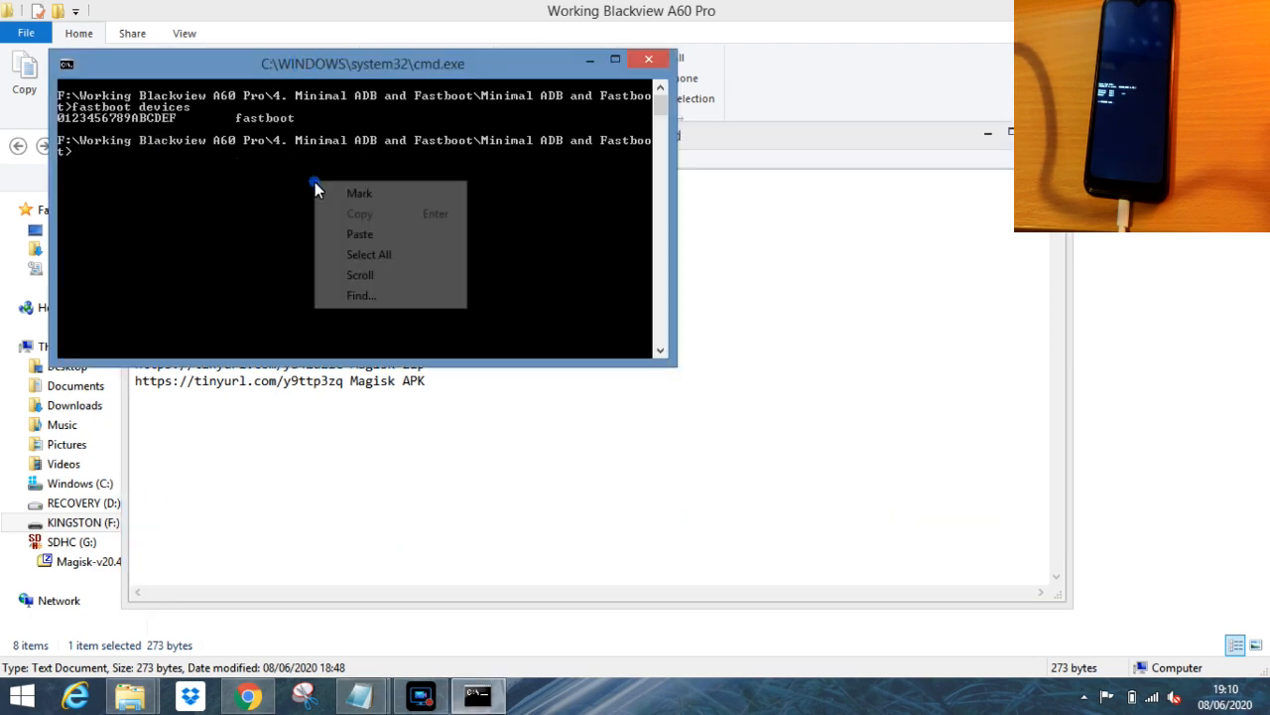
left_click(359, 233)
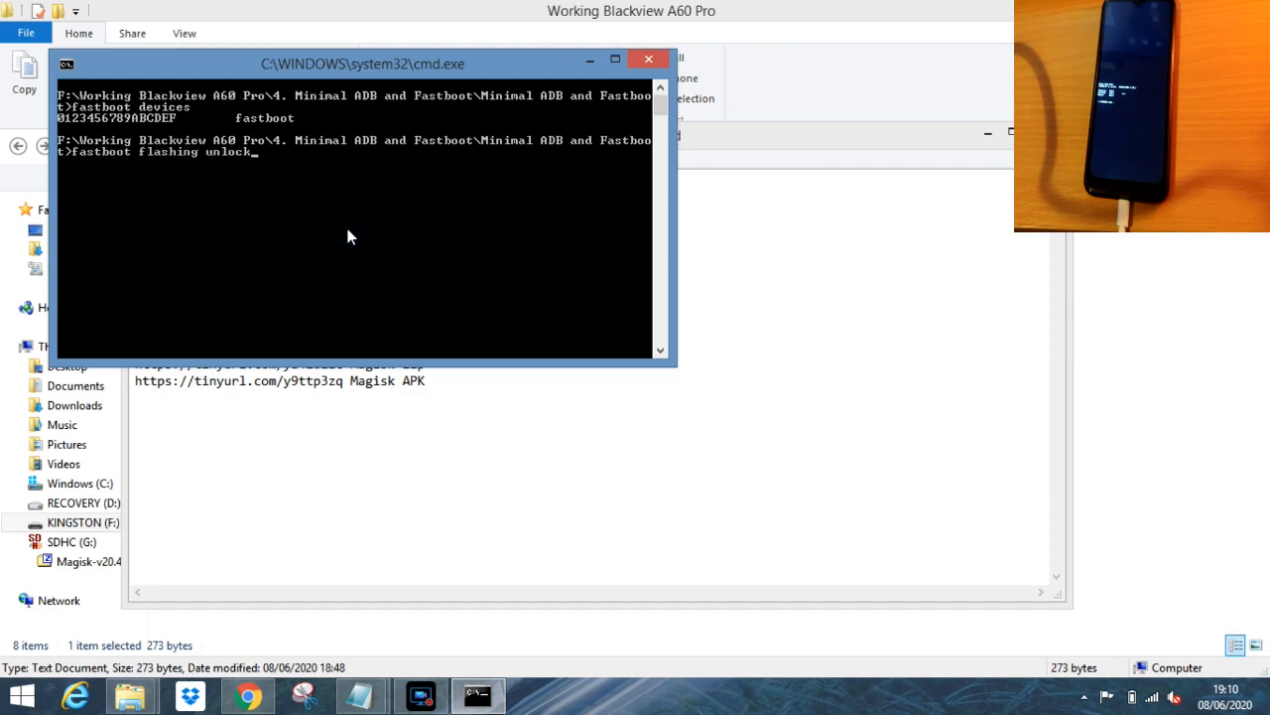